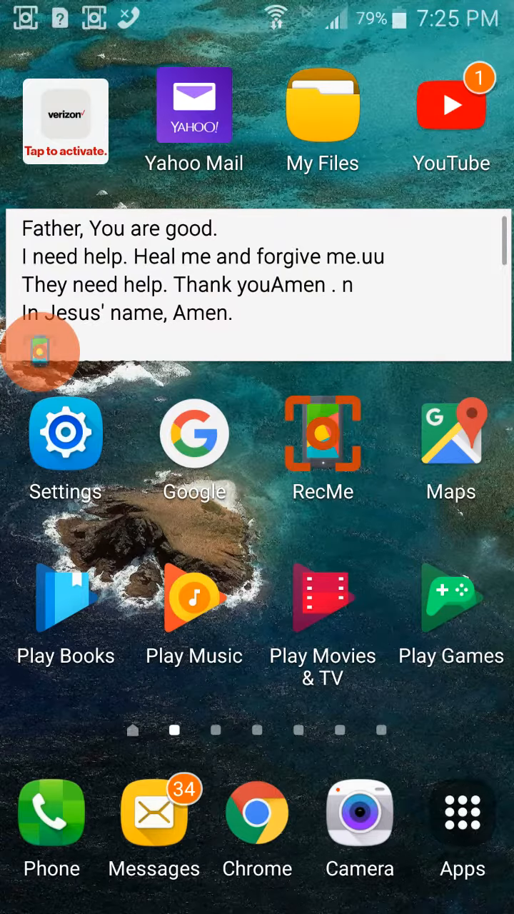
- Swipe across the home screen to reach Color Switch and bring up its Game Modes list
scroll(left, 3)
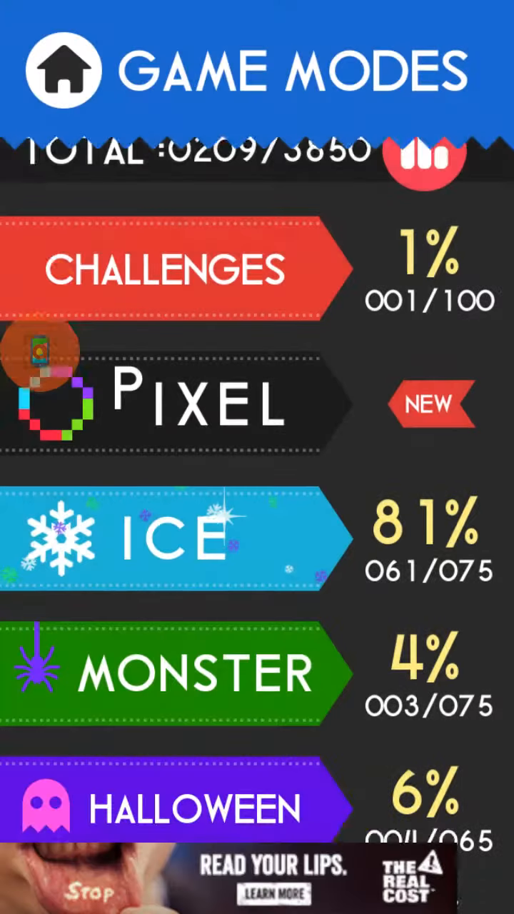
- Scroll the Game Modes list down past Tower, Split and Control toward Paddle
scroll(down, 3)
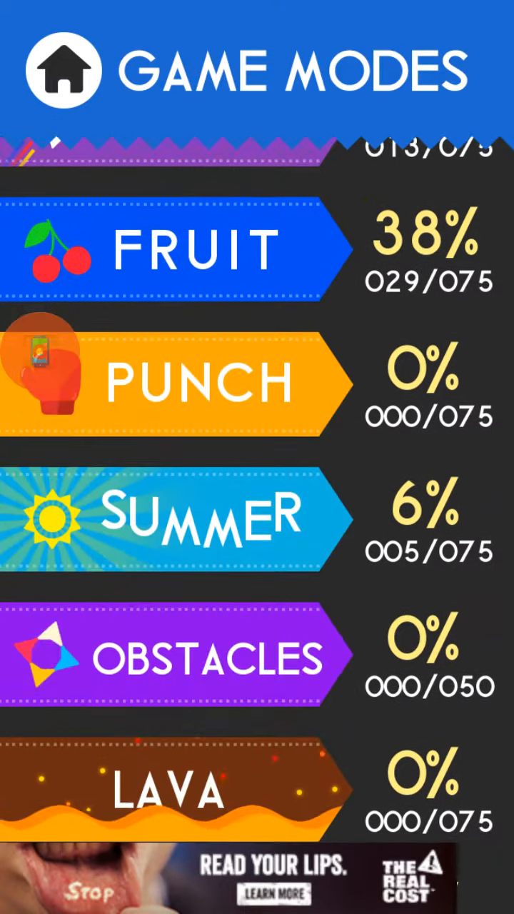
scroll(down, 3)
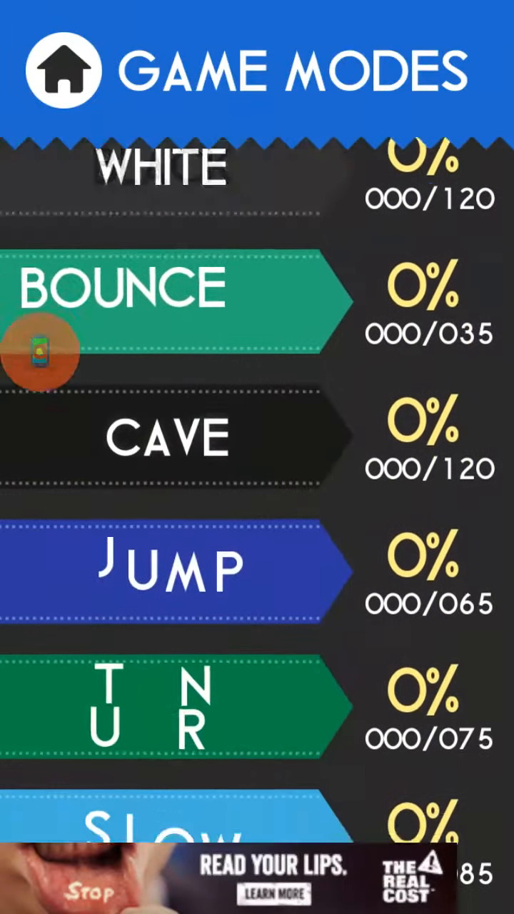
scroll(down, 3)
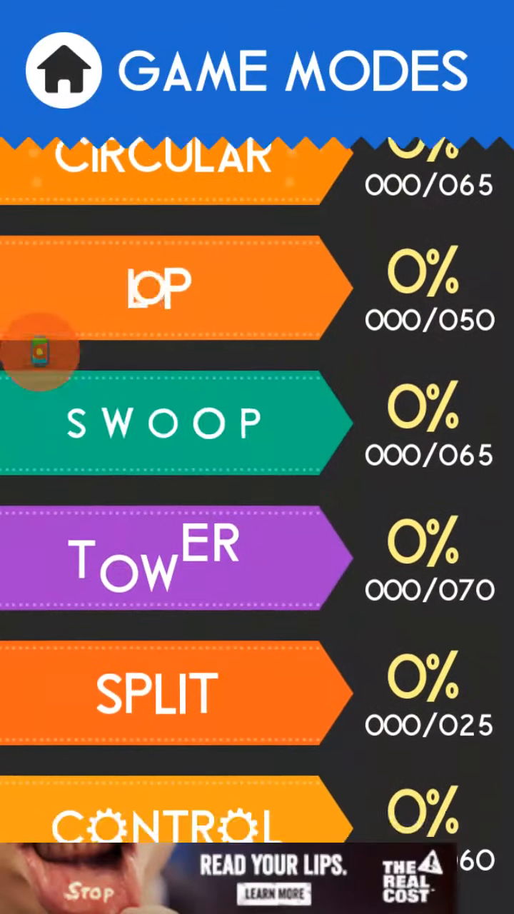
scroll(down, 3)
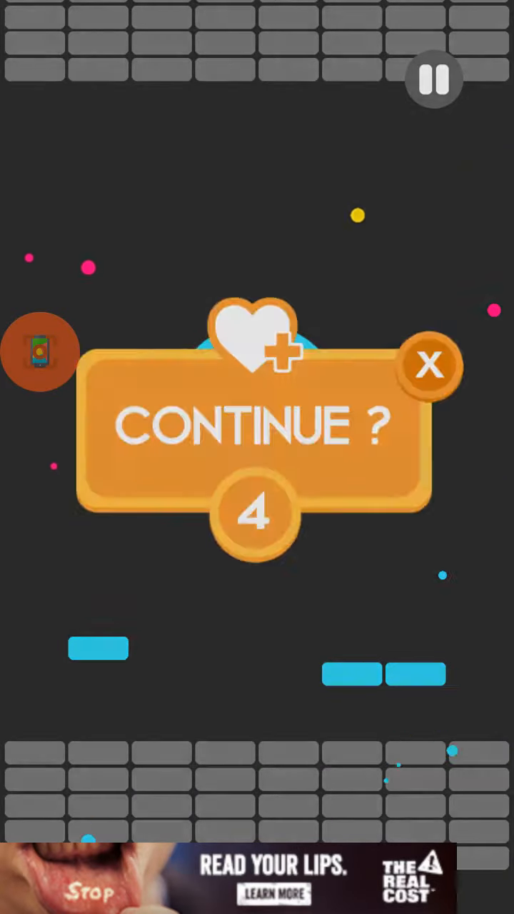
- Decline the Continue? offer after failing Paddle level 001, reaching the 1779-star results
click(429, 364)
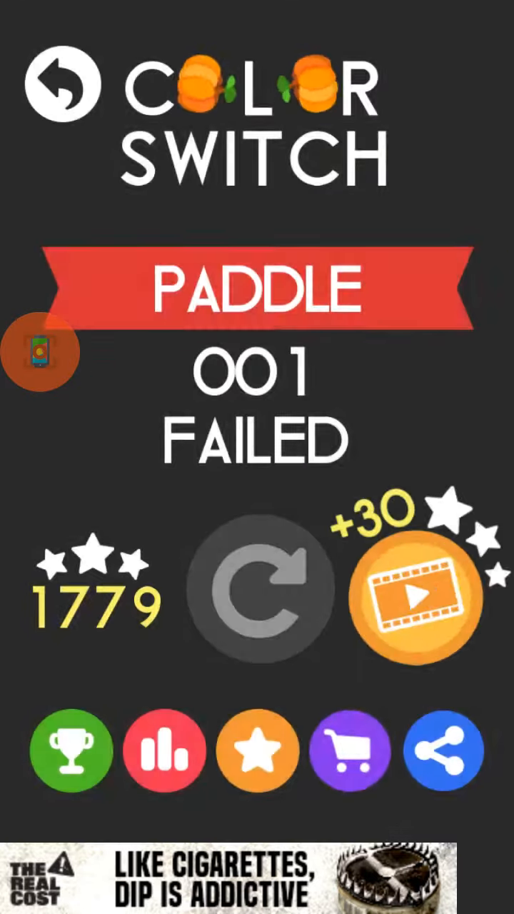
- Replay and clear Paddle level 001, then fail level 002 with 1790 stars
click(257, 592)
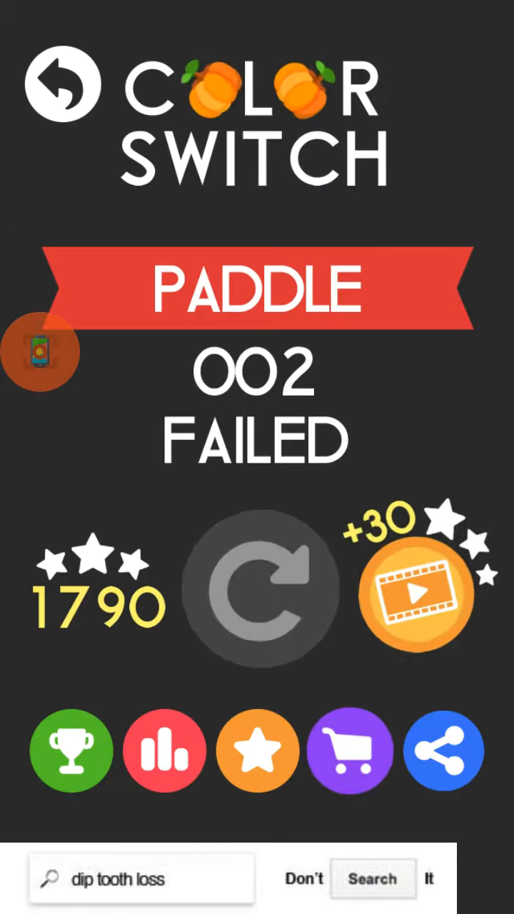
- Retry Paddle level 002 twice, failing again with the star total at 1791
click(257, 589)
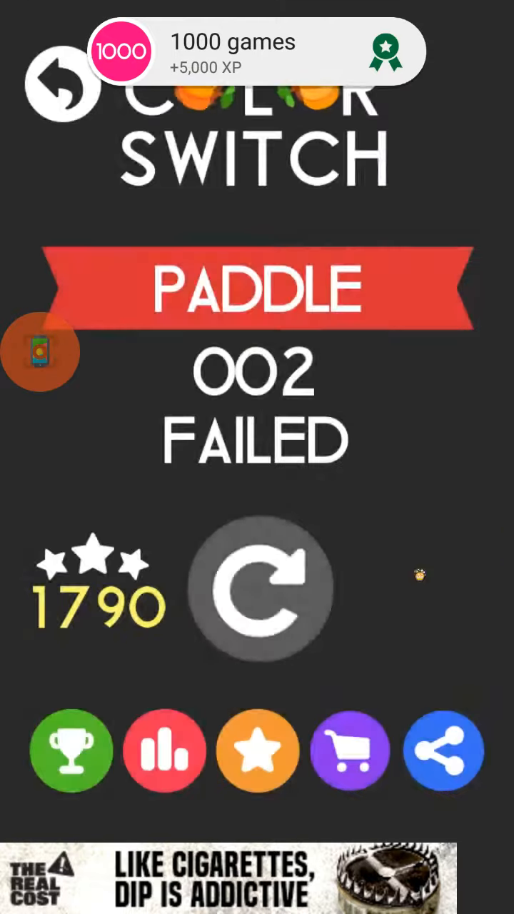
click(259, 593)
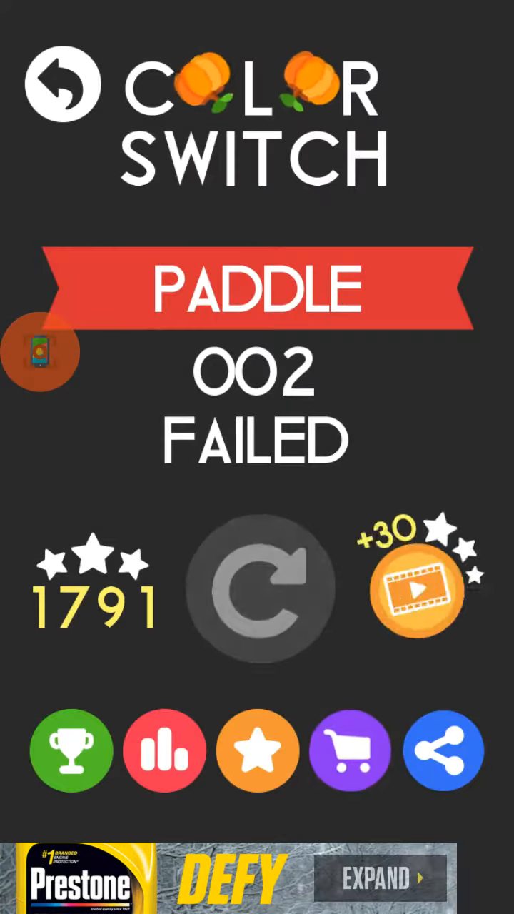
click(258, 585)
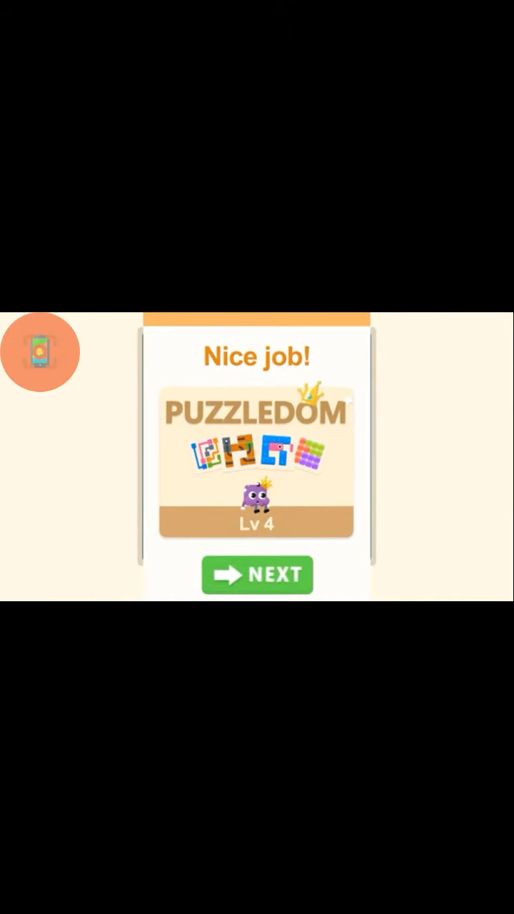
- Dismiss the full-screen advertisement to return to the Game Modes list
click(257, 575)
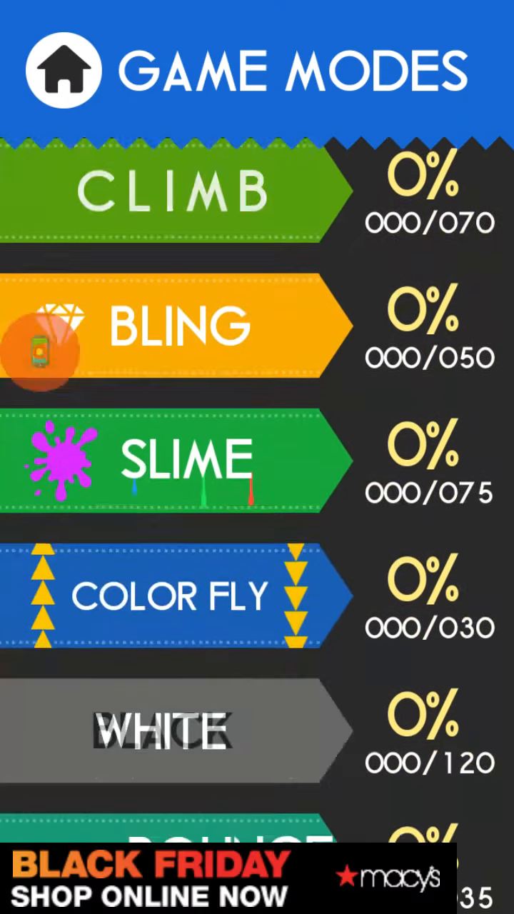
- Scroll to Paddle mode, open its levels and start Easy level 003
scroll(down, 3)
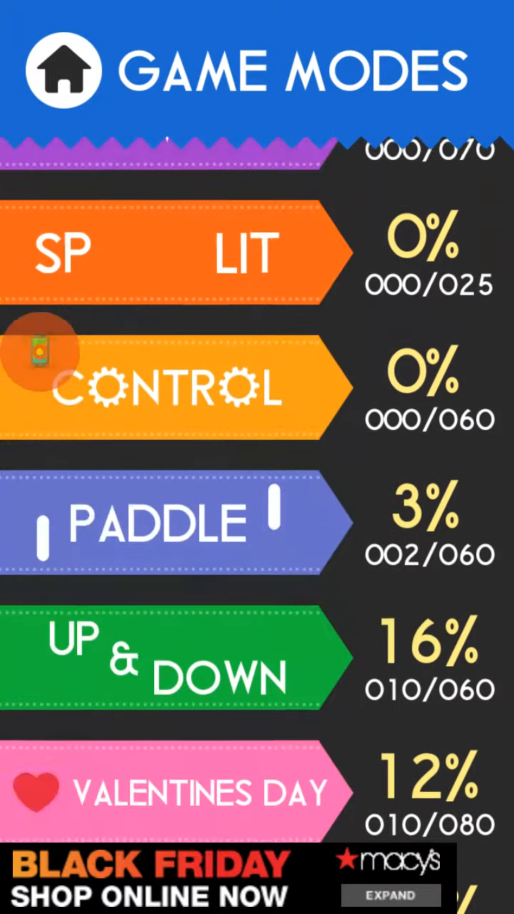
click(164, 521)
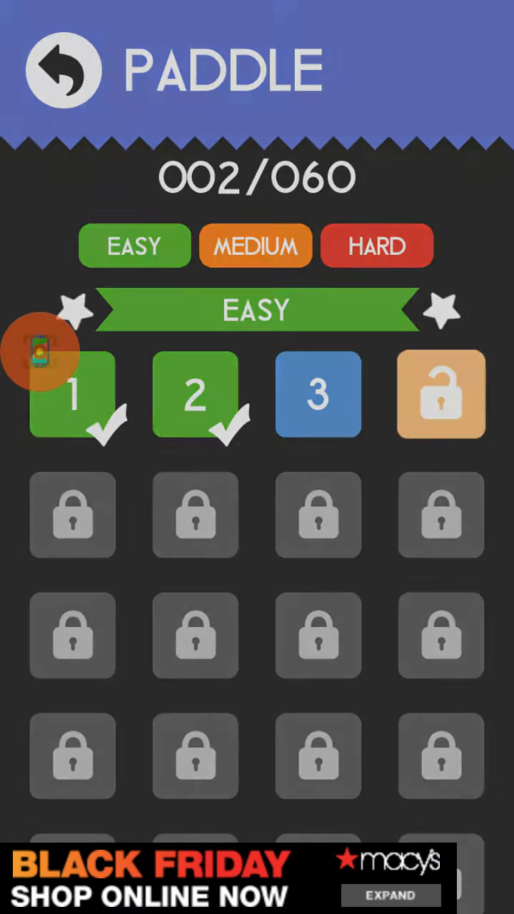
click(317, 393)
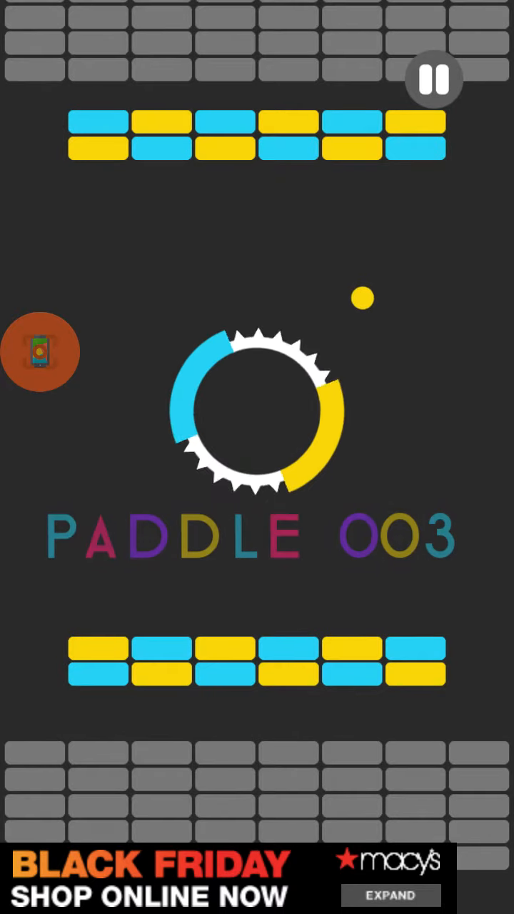